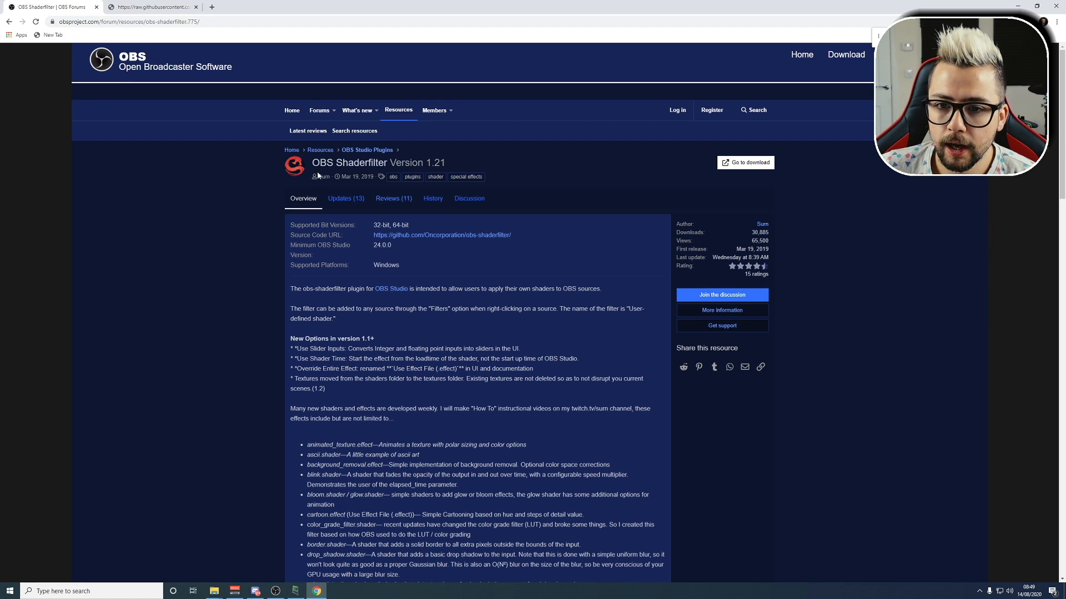
pyautogui.moveTo(745, 162)
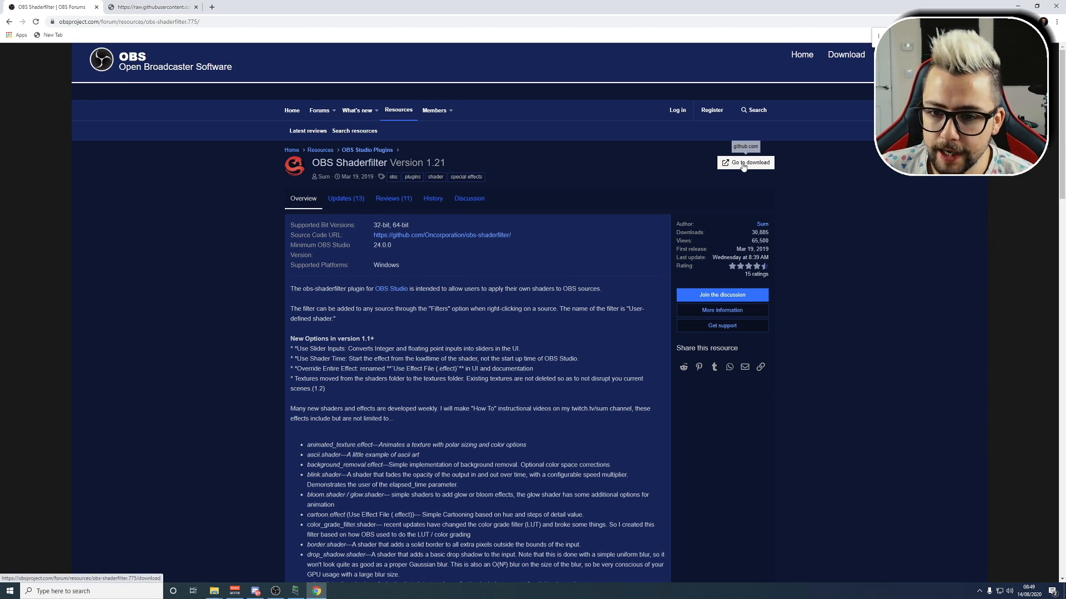
# Download the OBS Shaderfilter plugin zip from its OBS Forums resource page
pyautogui.click(746, 162)
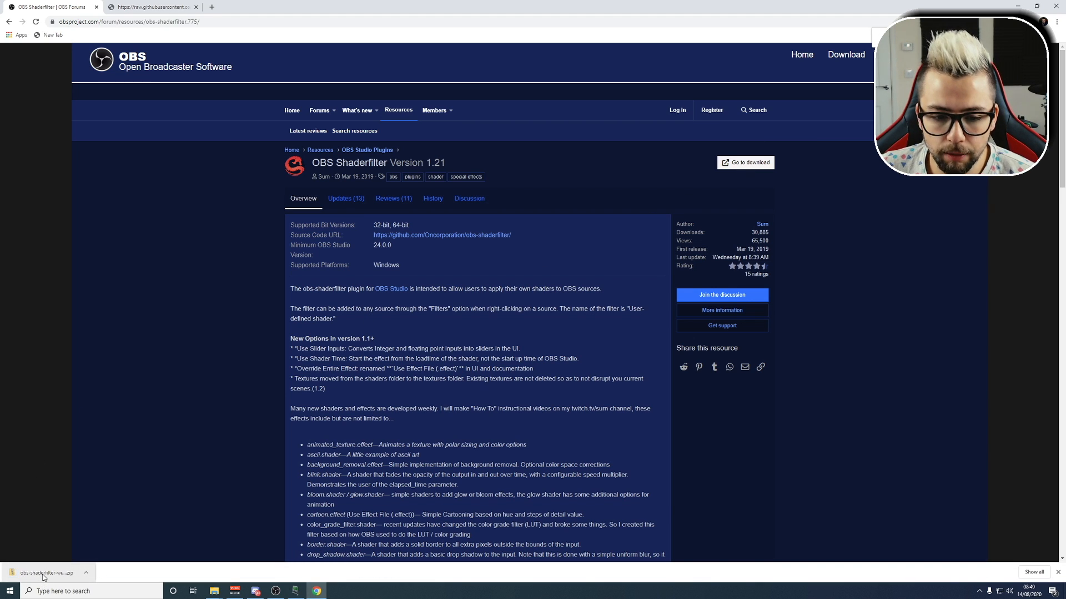
# Copy the data and obs-plugins folders from inside the downloaded plugin archive
pyautogui.click(43, 573)
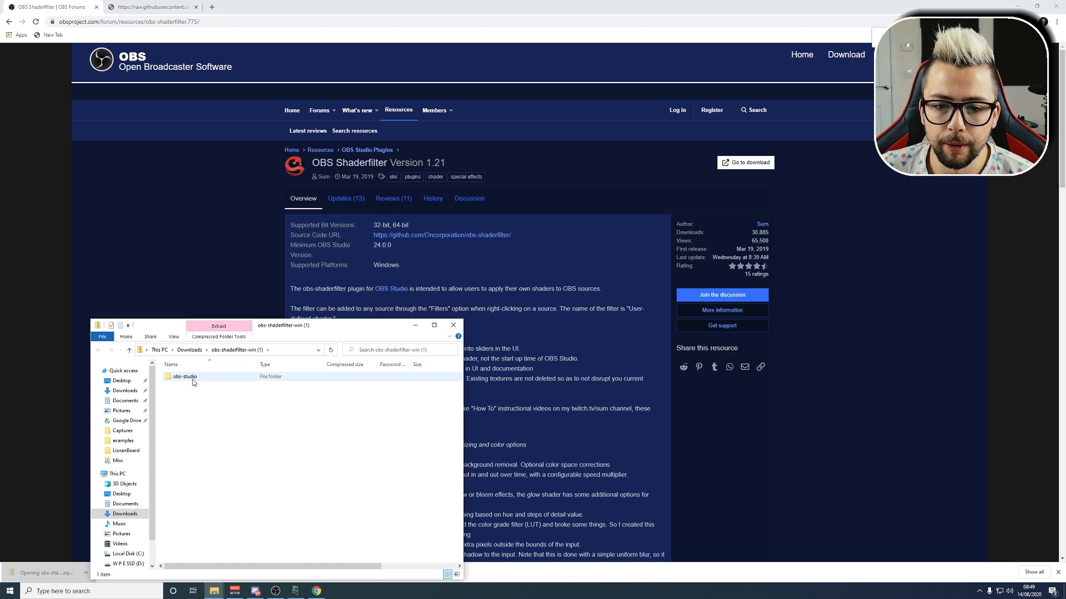
pyautogui.doubleClick(185, 377)
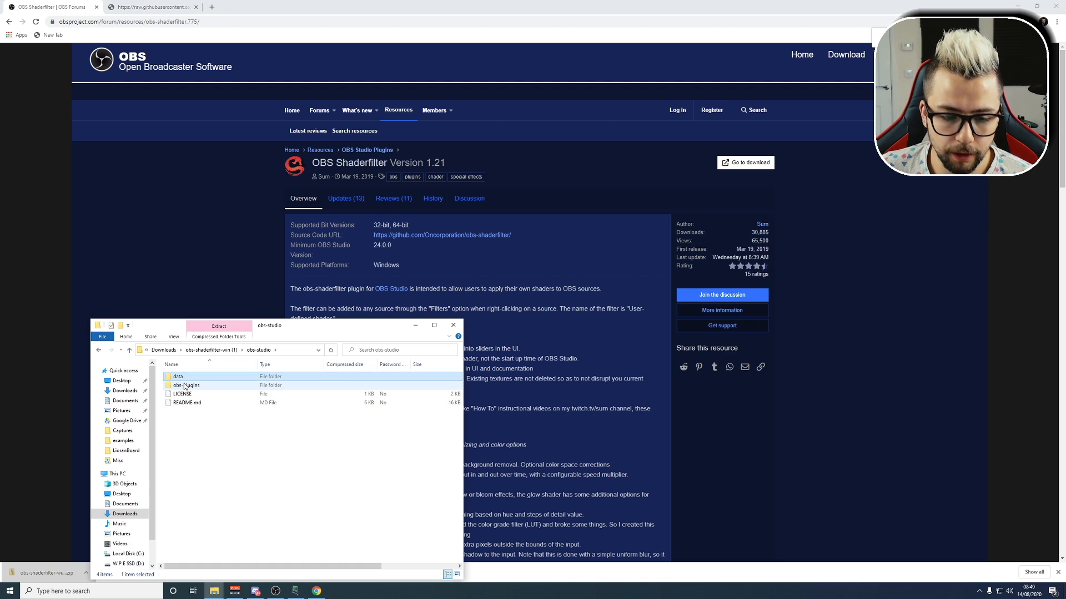
pyautogui.click(186, 386)
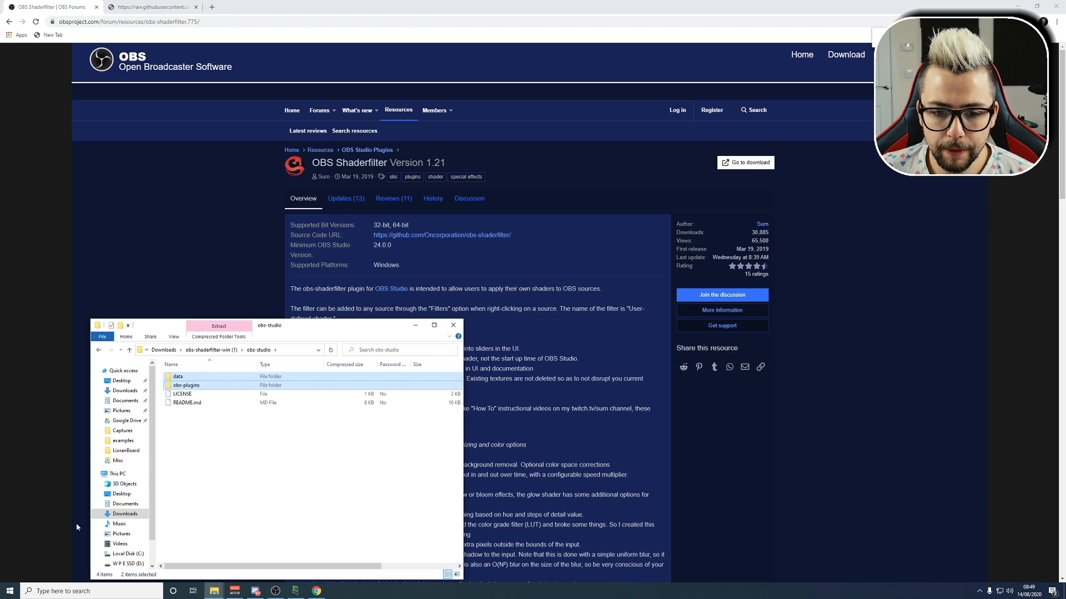
# Paste them into C:\Program Files\obs-studio, declining to replace existing files
pyautogui.click(126, 553)
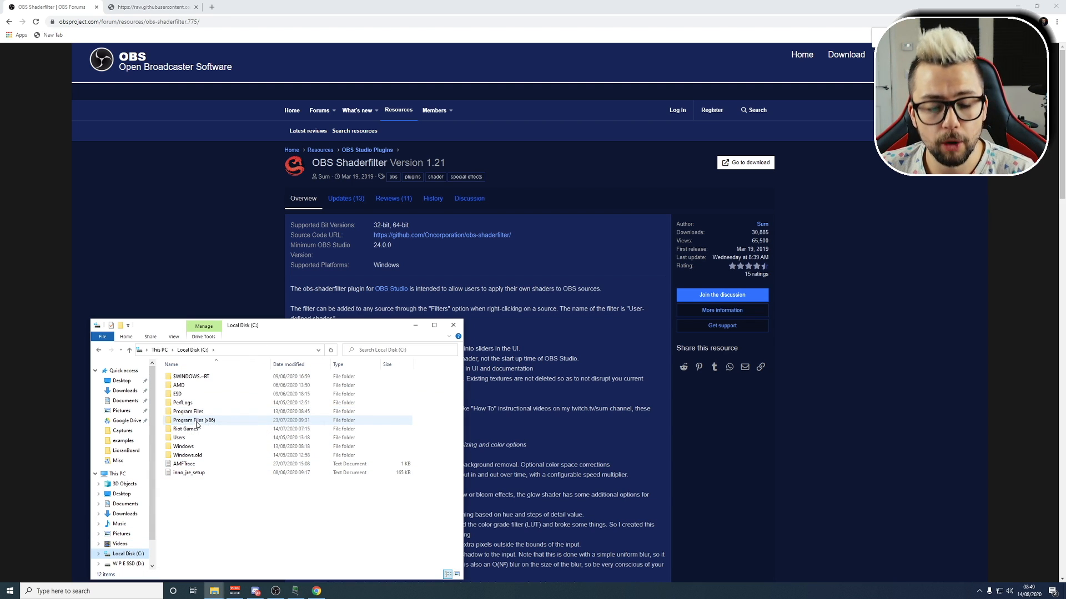
pyautogui.doubleClick(188, 411)
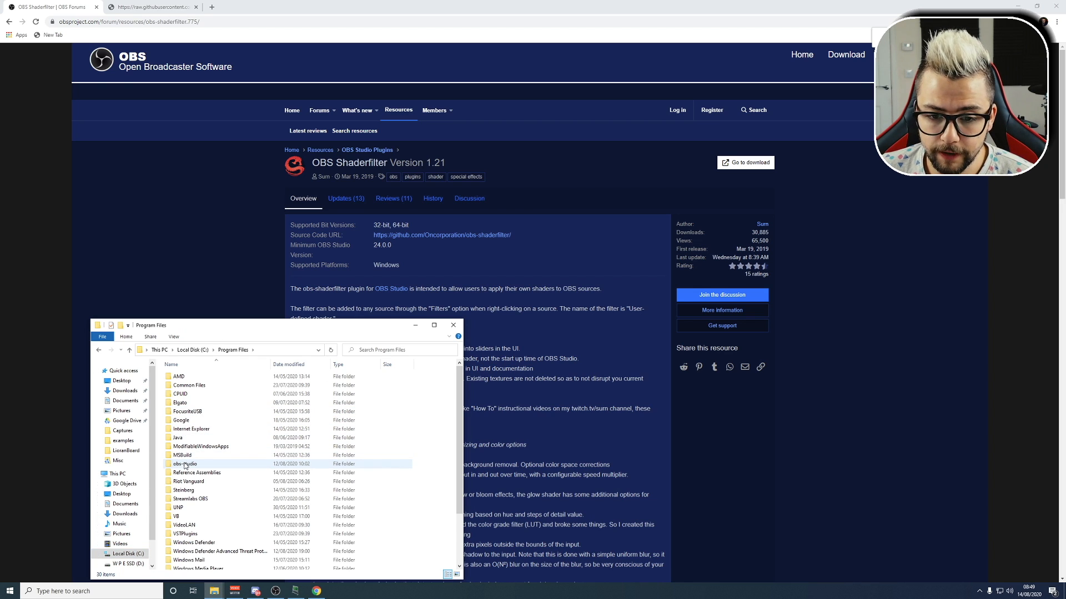
pyautogui.moveTo(184, 464)
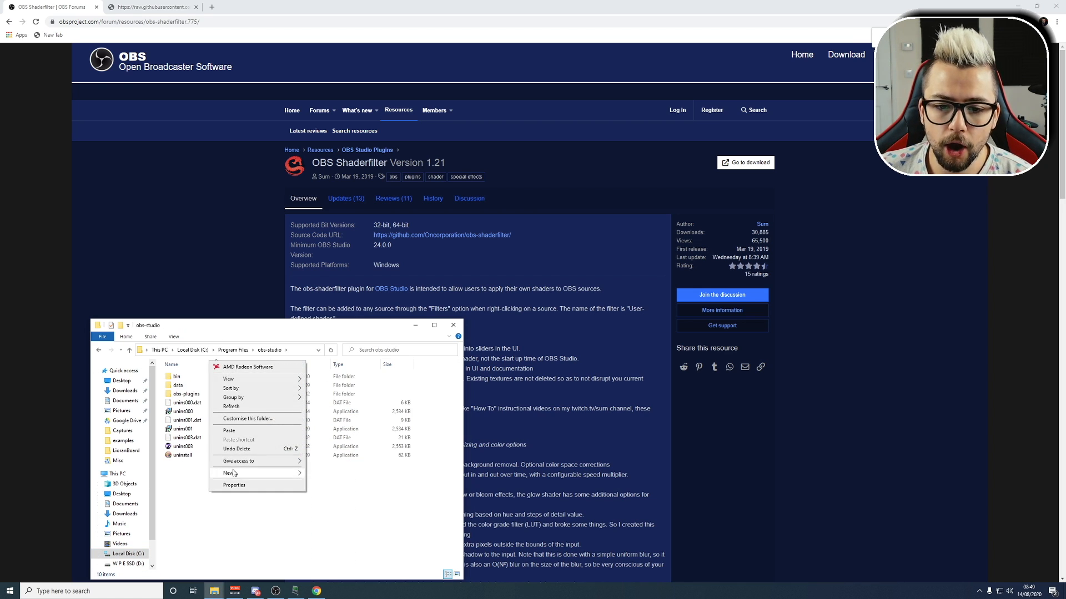
pyautogui.click(229, 431)
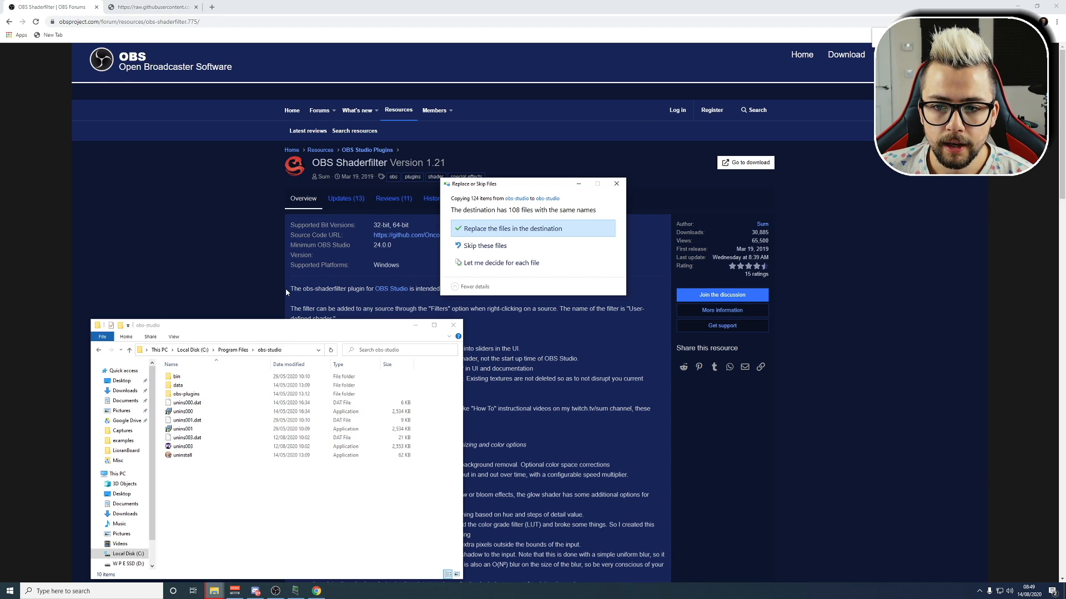
pyautogui.moveTo(437, 277)
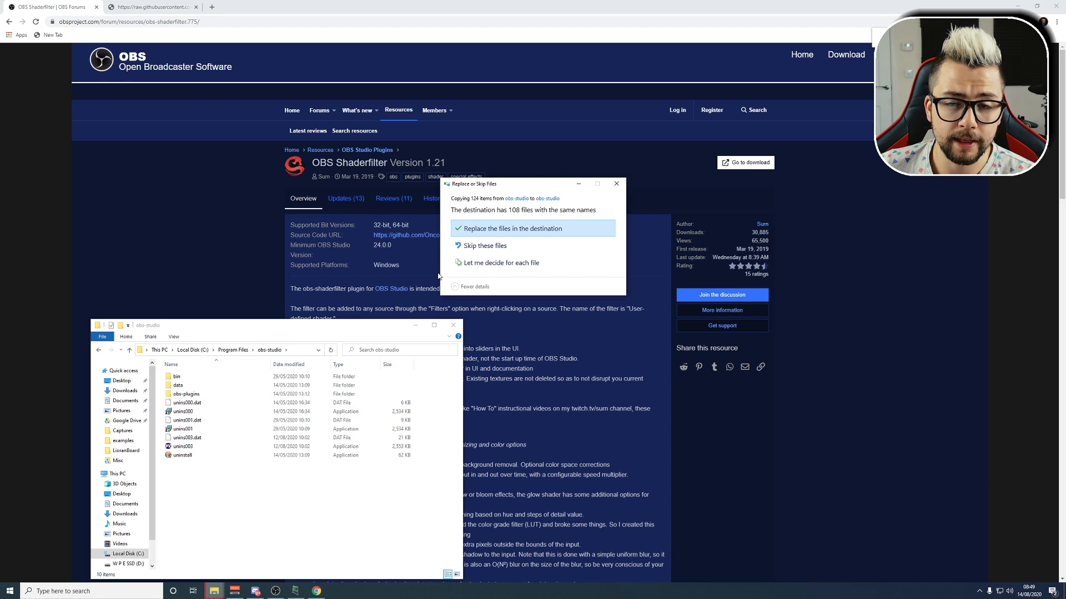
pyautogui.moveTo(513, 217)
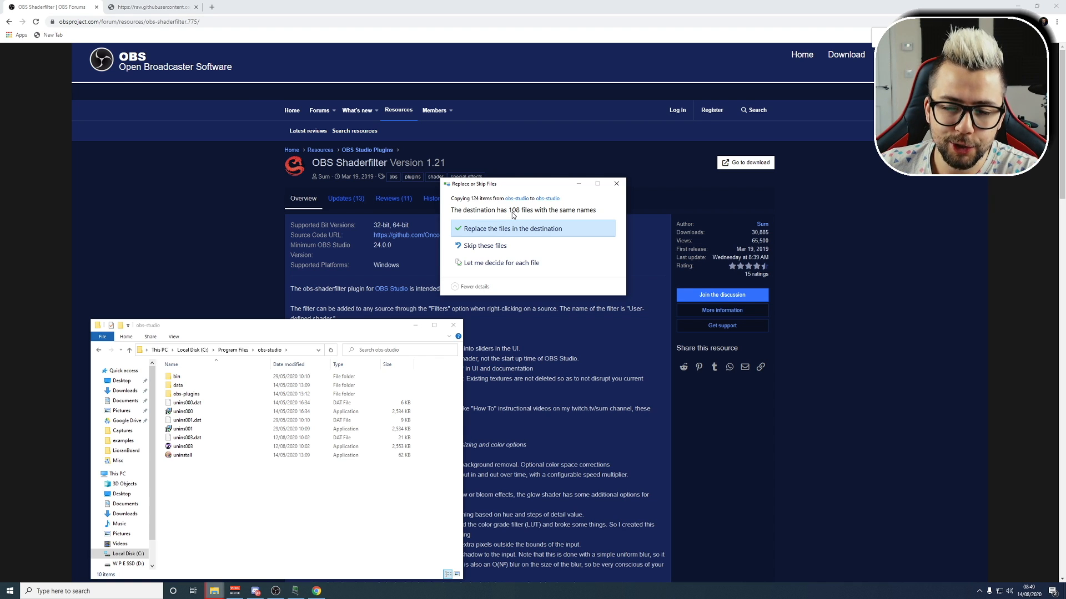
pyautogui.moveTo(614, 204)
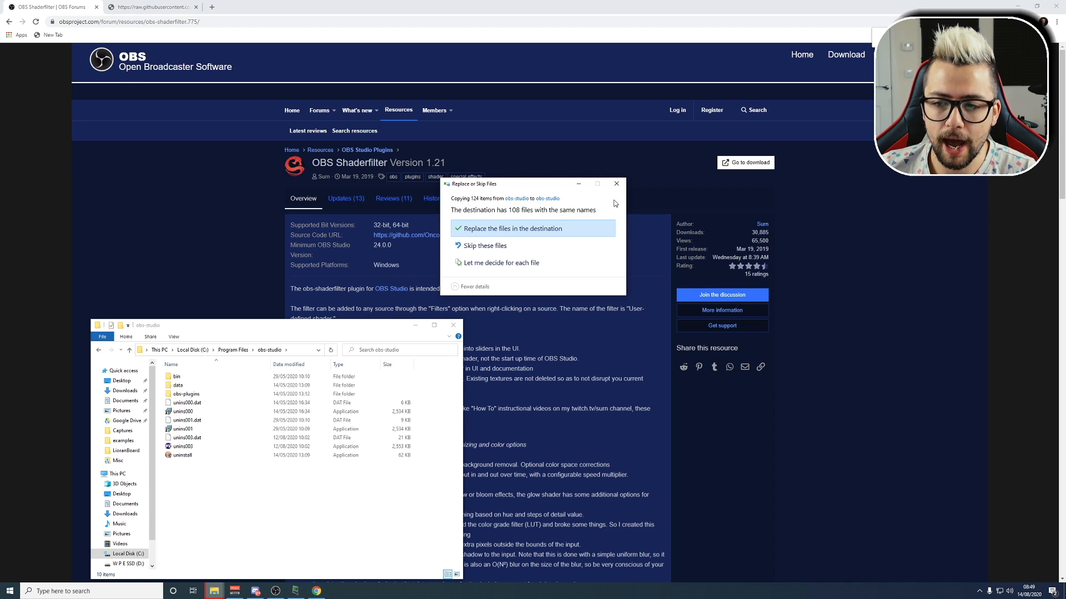
pyautogui.moveTo(616, 184)
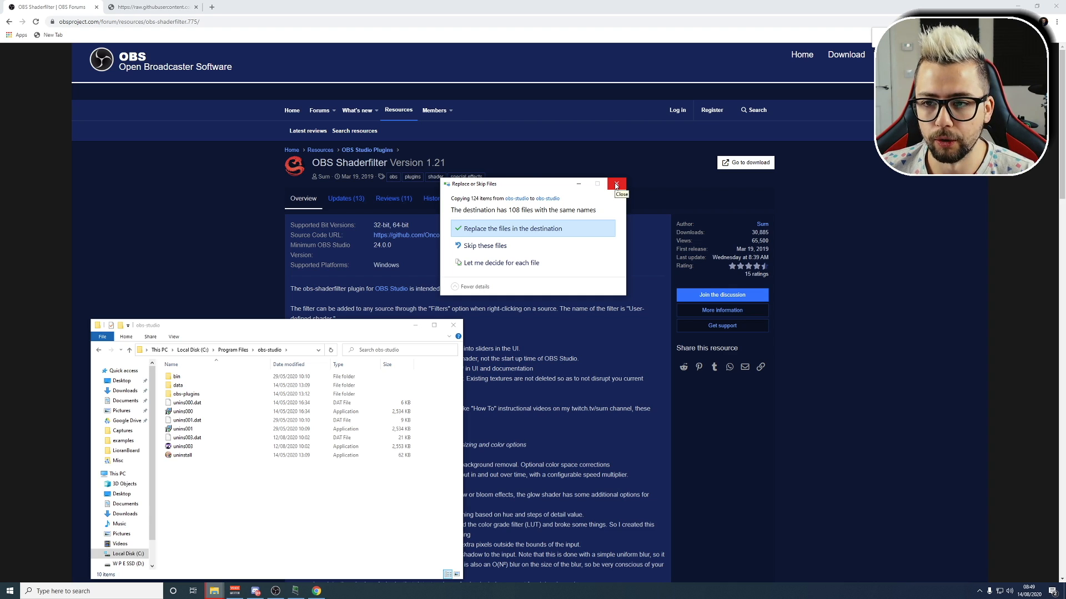
pyautogui.click(616, 184)
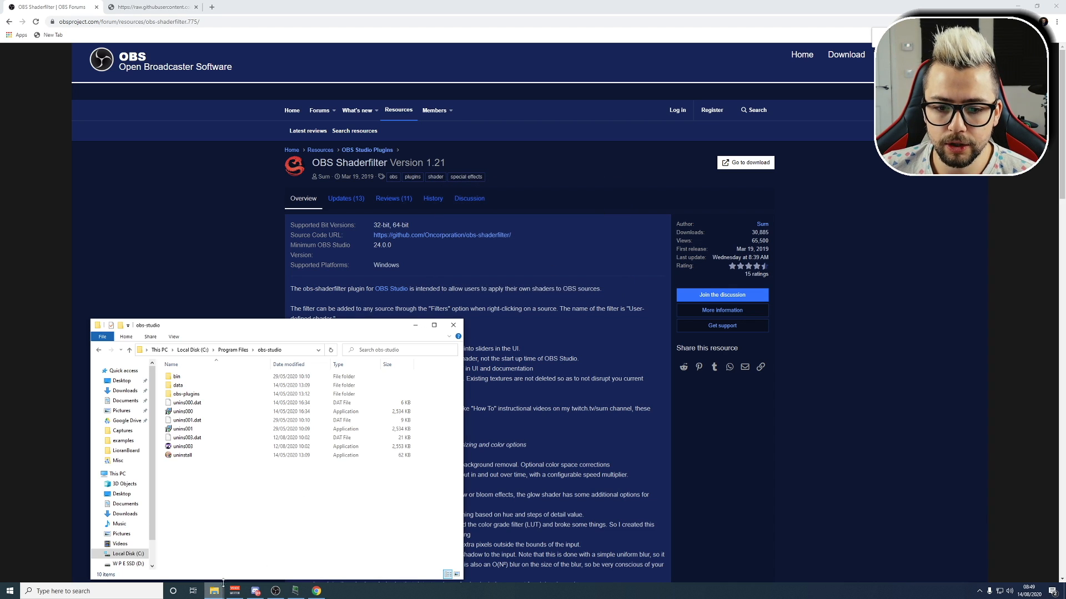
# Start saving the raw fisheye.shader code page as a fisheye.shader file
pyautogui.click(149, 7)
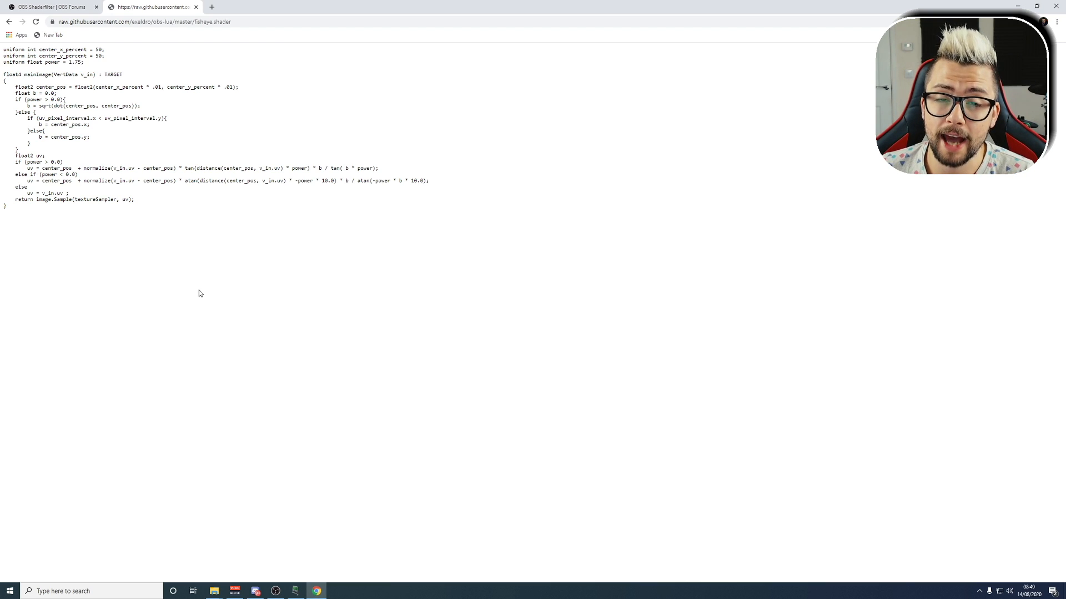
pyautogui.rightClick(199, 293)
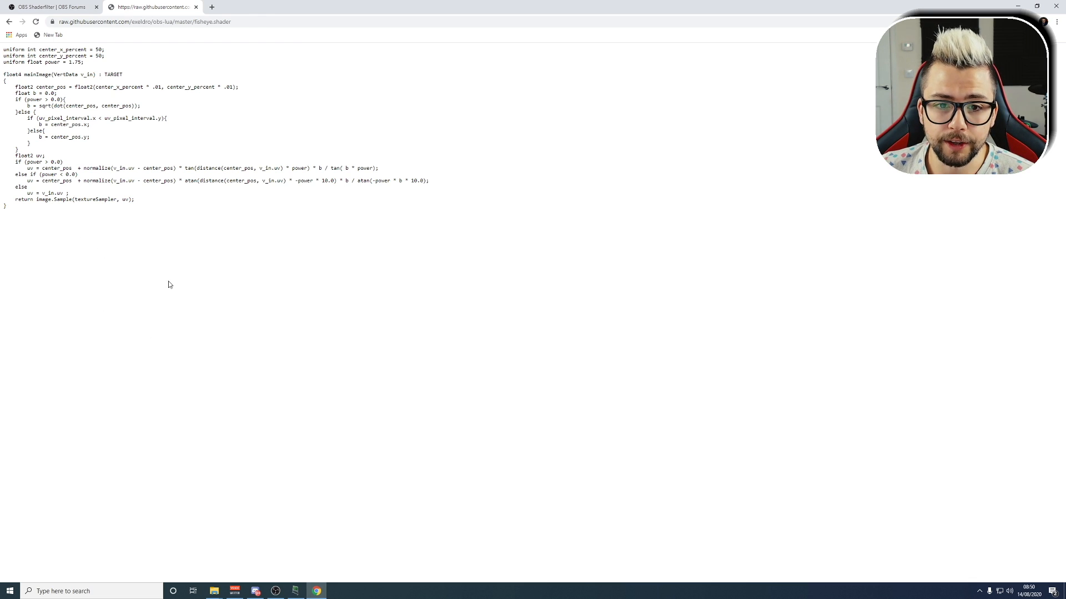
pyautogui.press('ctrl+s')
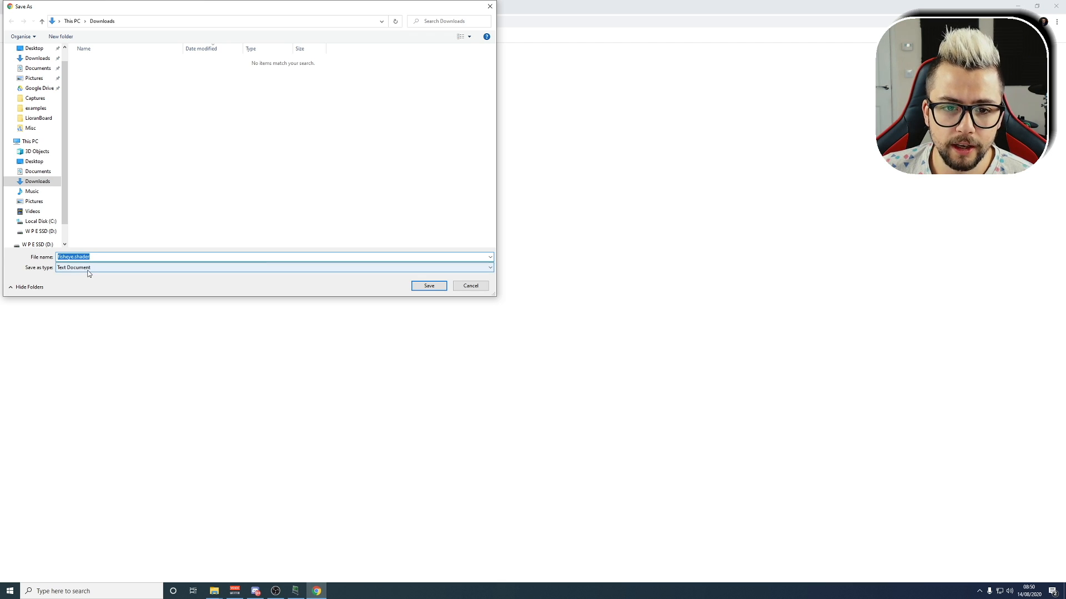
pyautogui.click(272, 268)
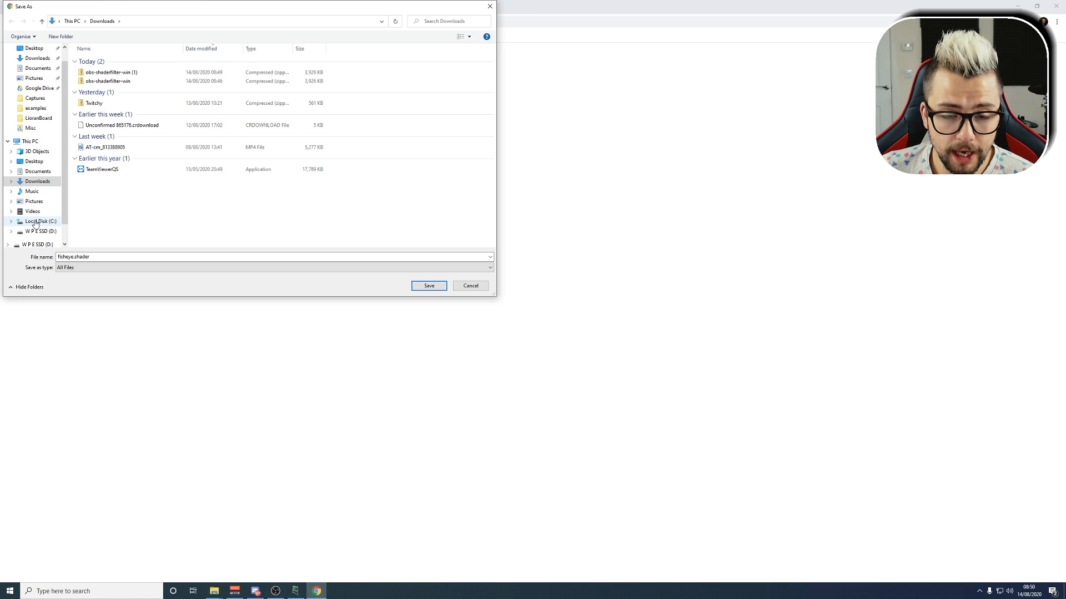
pyautogui.click(35, 221)
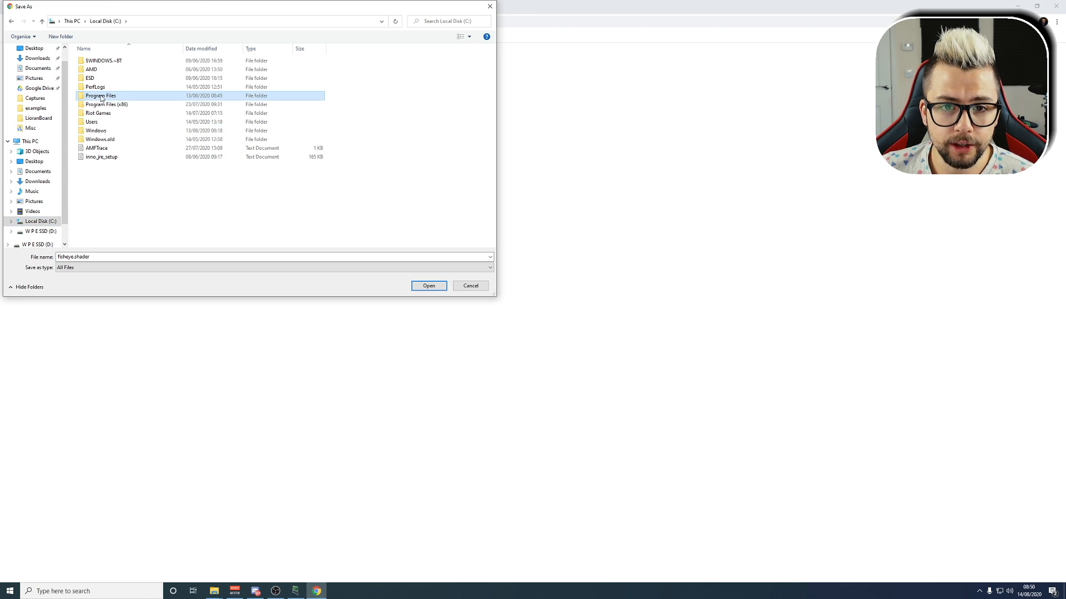
pyautogui.doubleClick(101, 95)
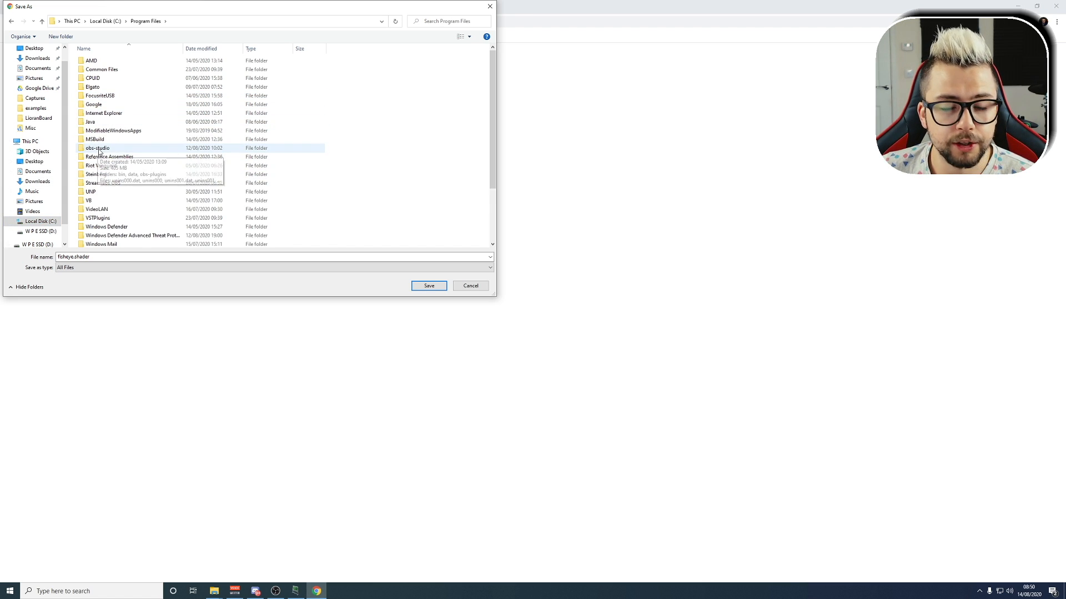
pyautogui.doubleClick(97, 148)
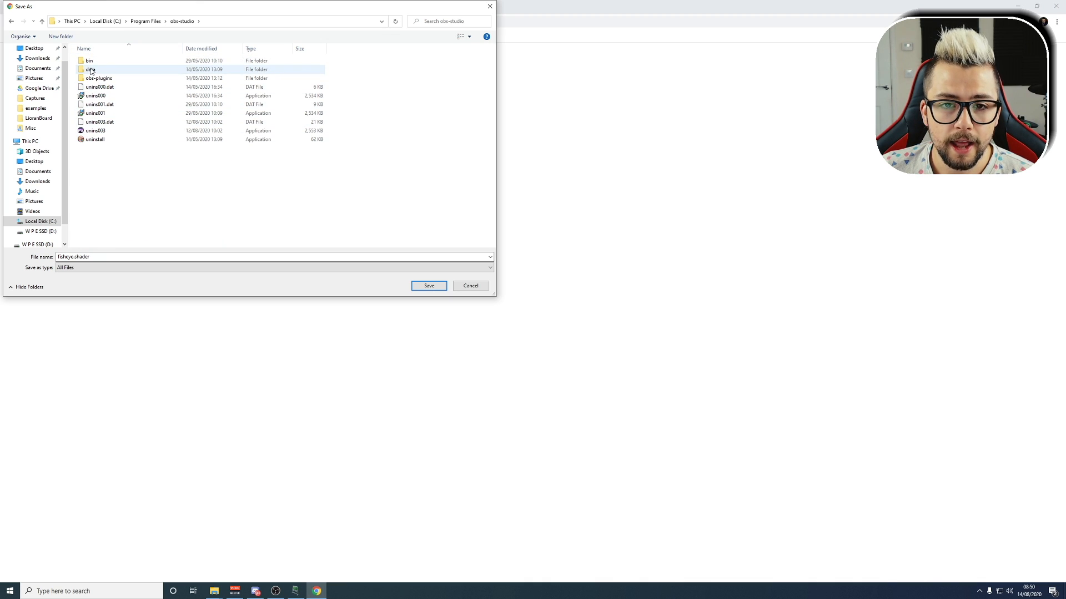
pyautogui.doubleClick(90, 69)
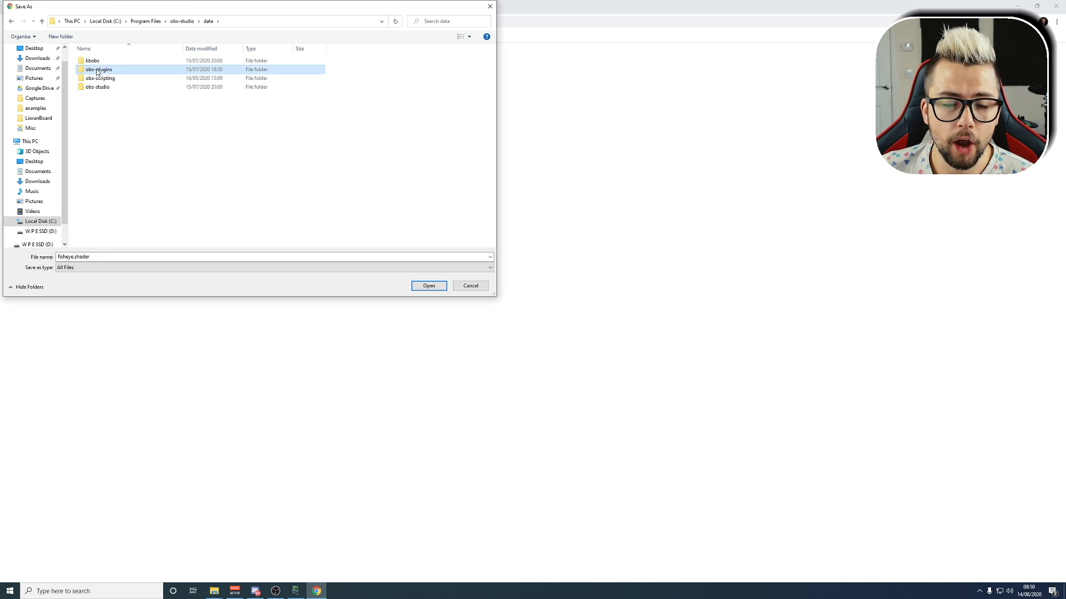
pyautogui.doubleClick(98, 69)
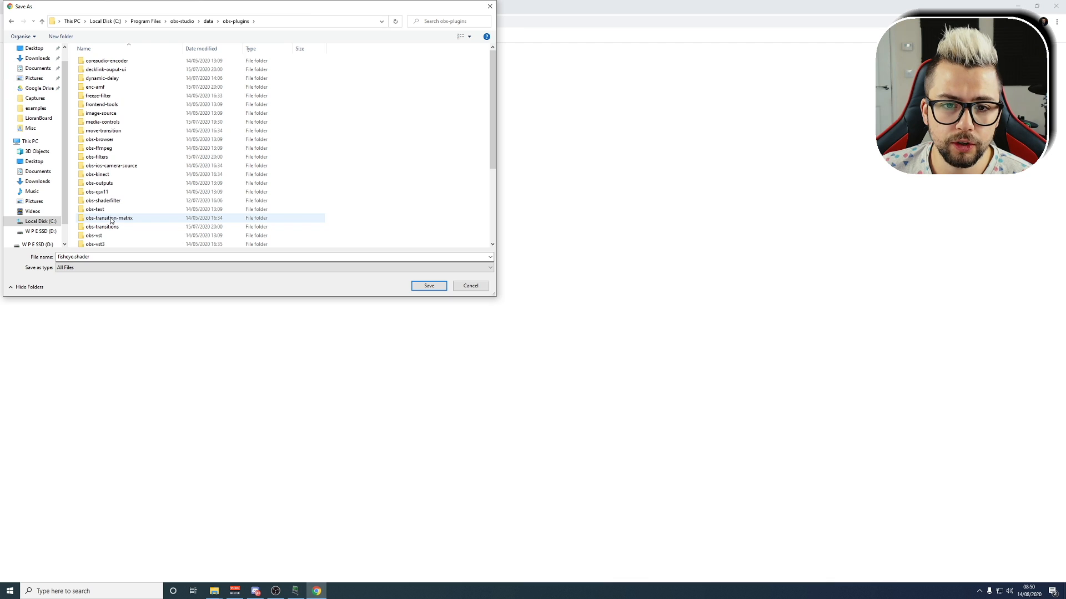
pyautogui.doubleClick(103, 201)
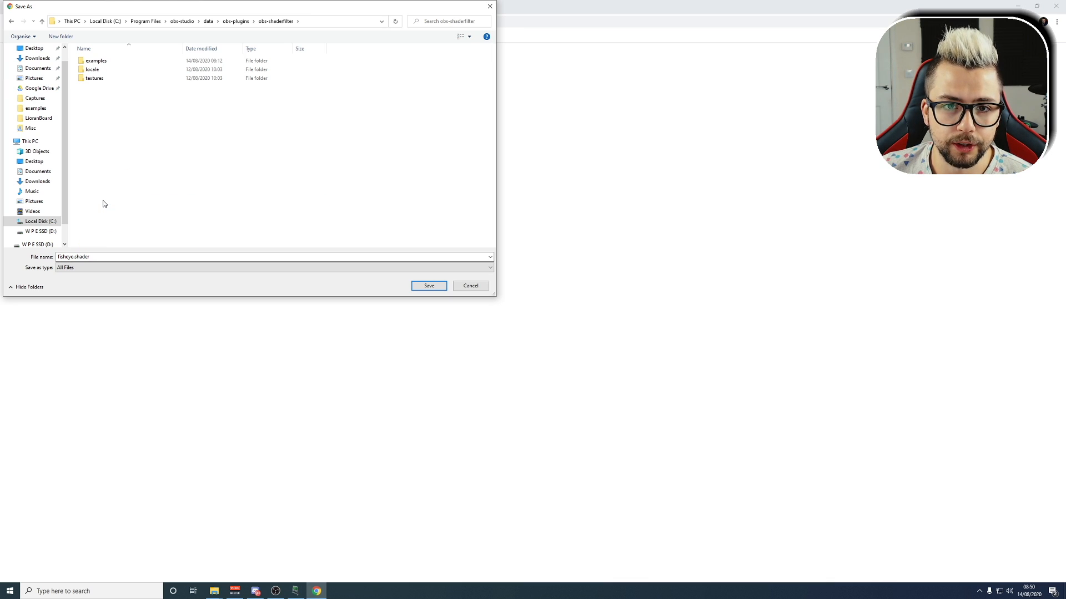
pyautogui.doubleClick(95, 60)
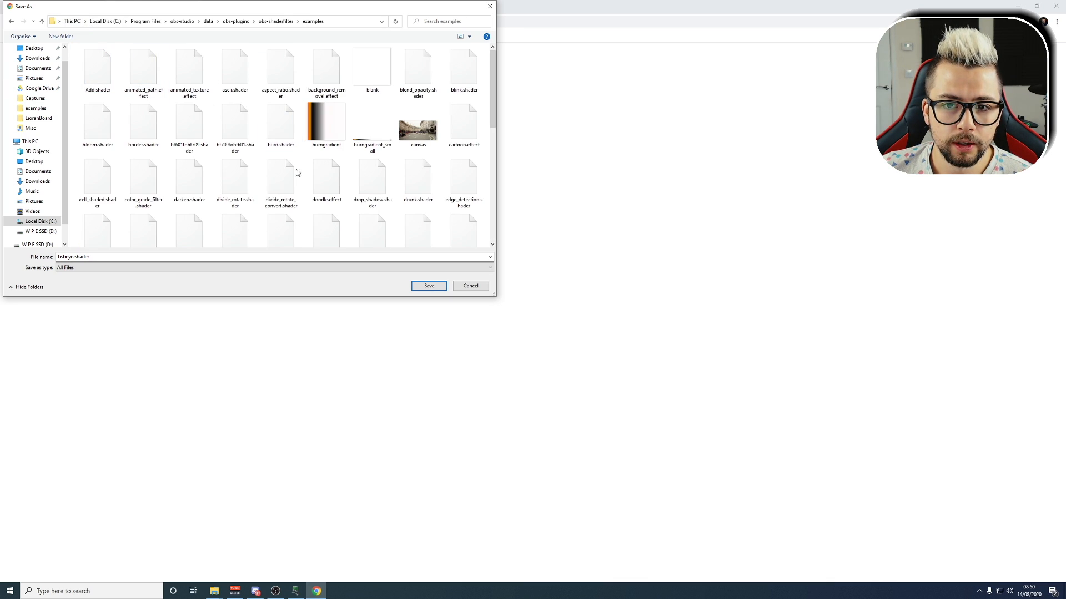
pyautogui.click(428, 286)
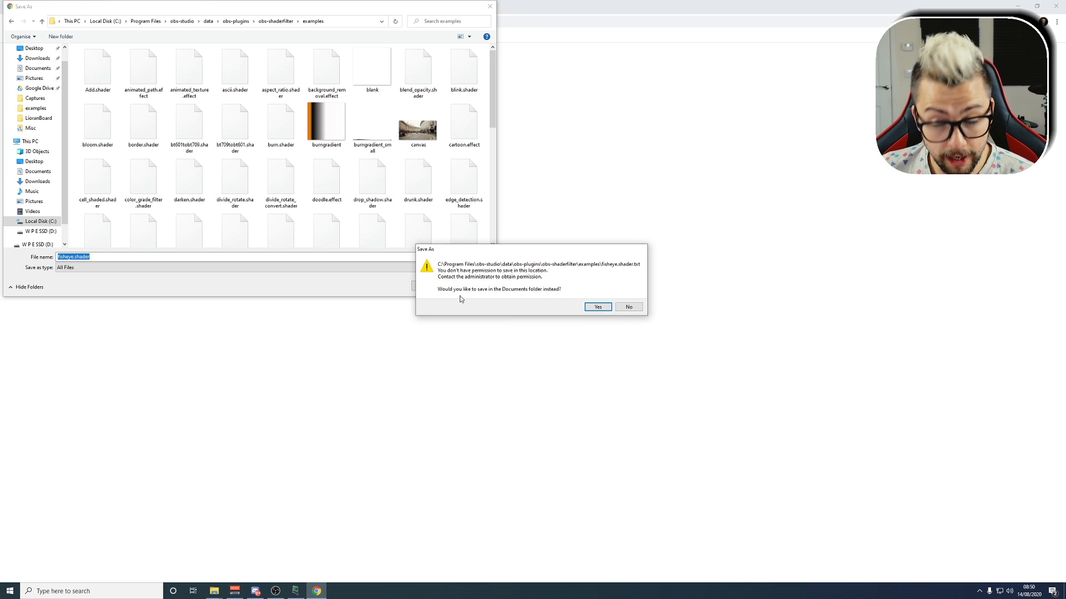
pyautogui.moveTo(570, 308)
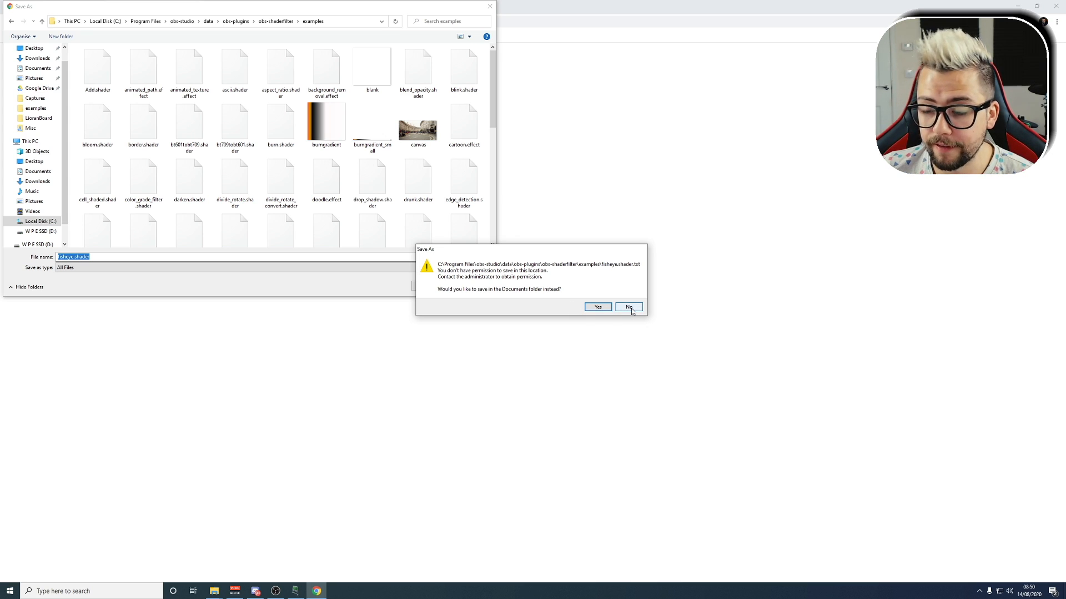
pyautogui.click(628, 308)
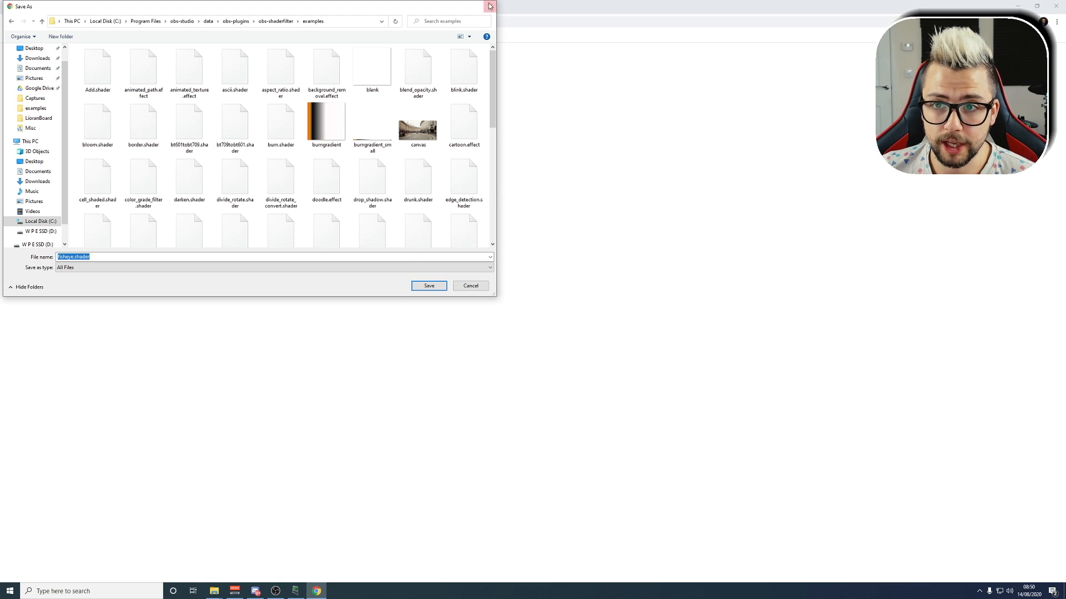
pyautogui.click(488, 6)
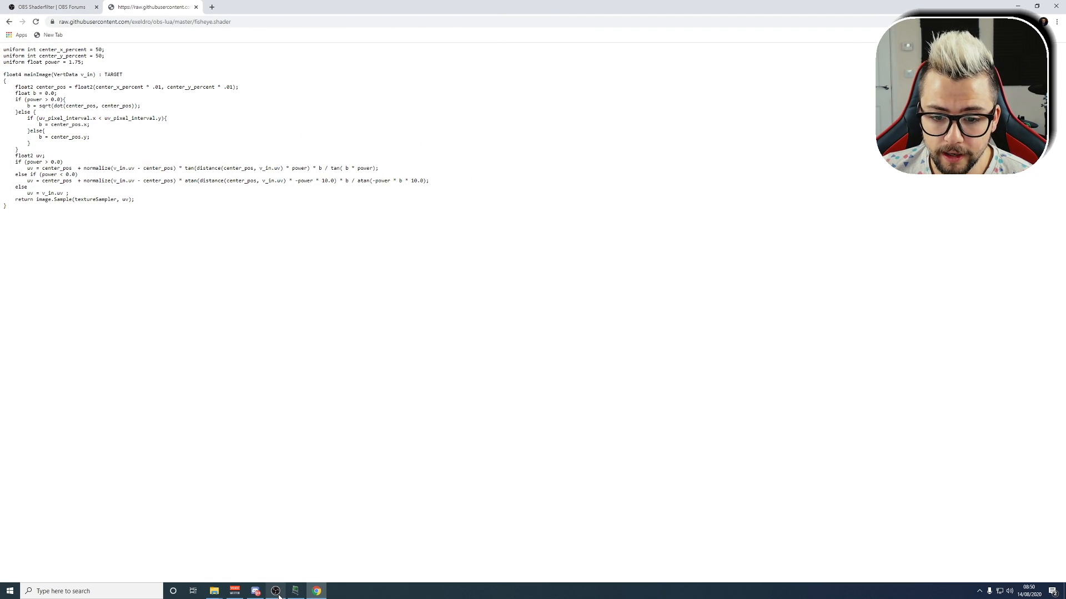
# Enable Studio Mode in OBS so preview and program views show side by side
pyautogui.click(274, 590)
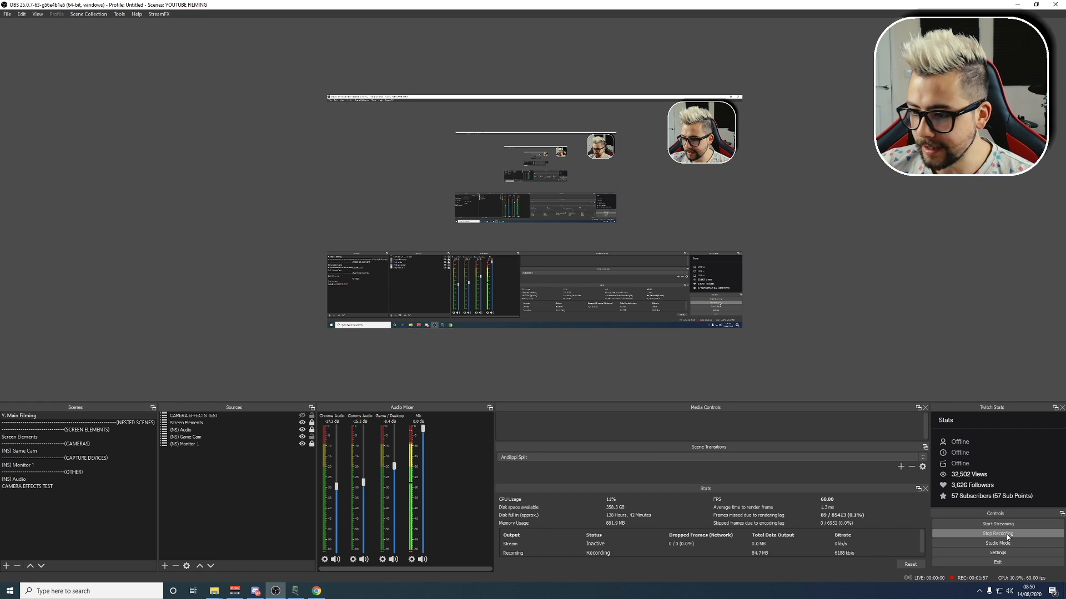
pyautogui.click(996, 543)
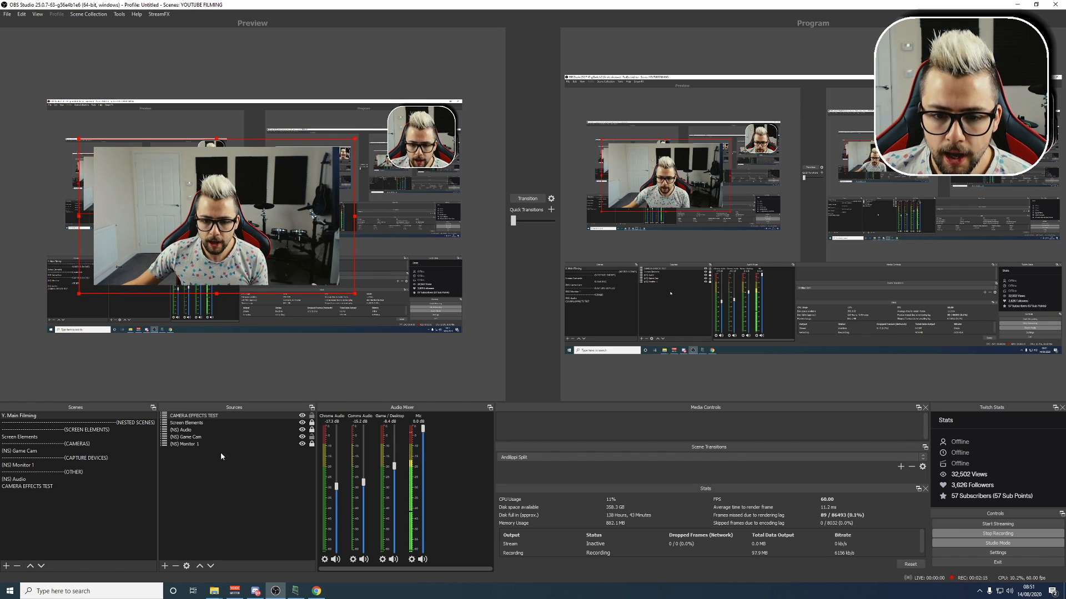
# Add a User-defined shader filter named Fisheye to the CAMERA EFFECTS TEST source
pyautogui.rightClick(193, 415)
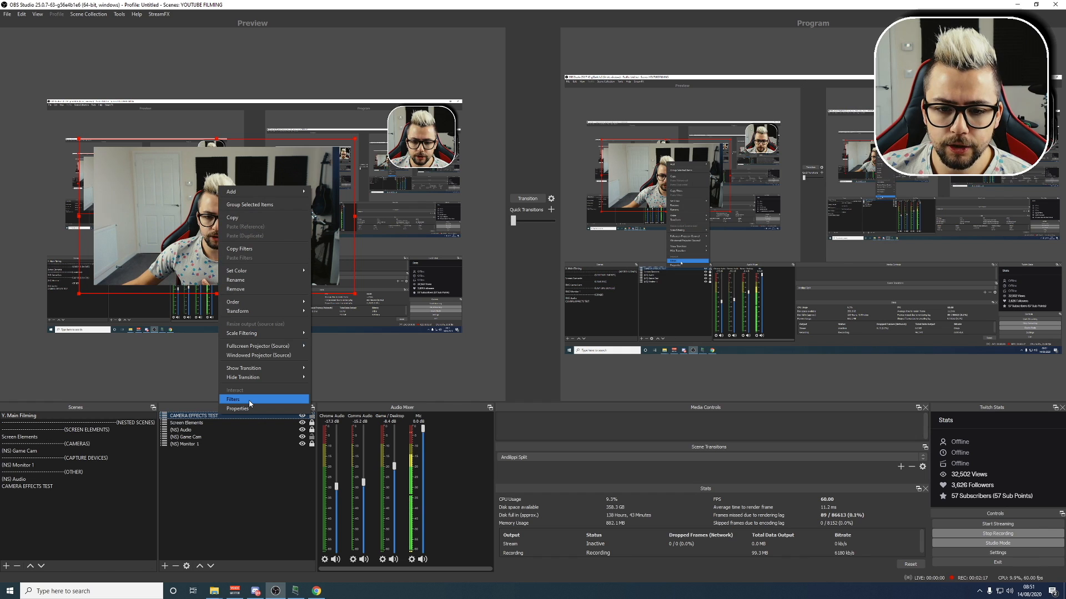
pyautogui.click(234, 399)
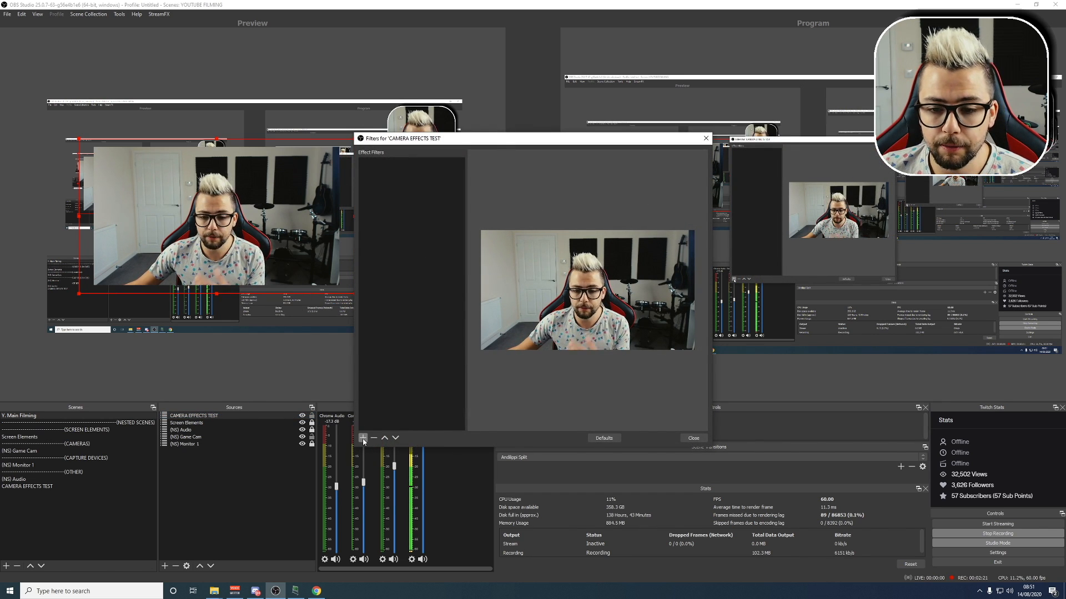
pyautogui.click(361, 438)
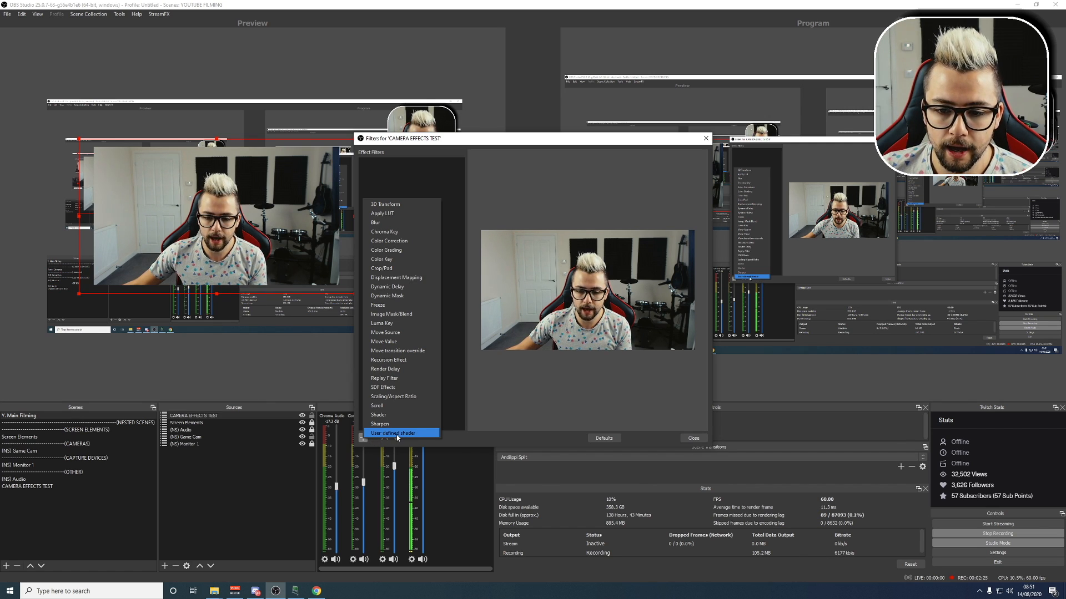
pyautogui.click(401, 433)
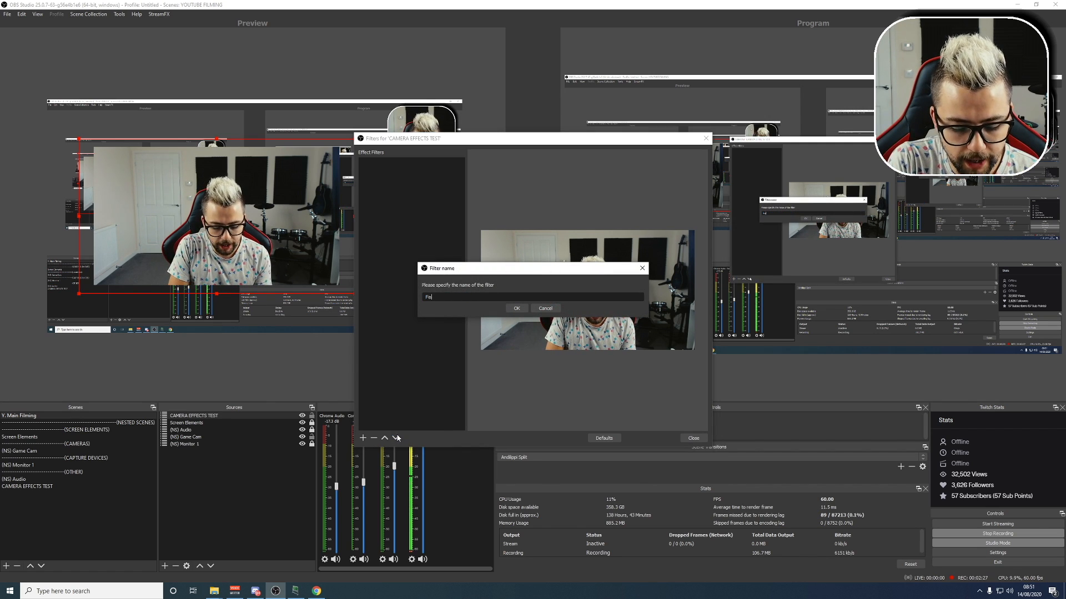
pyautogui.click(516, 307)
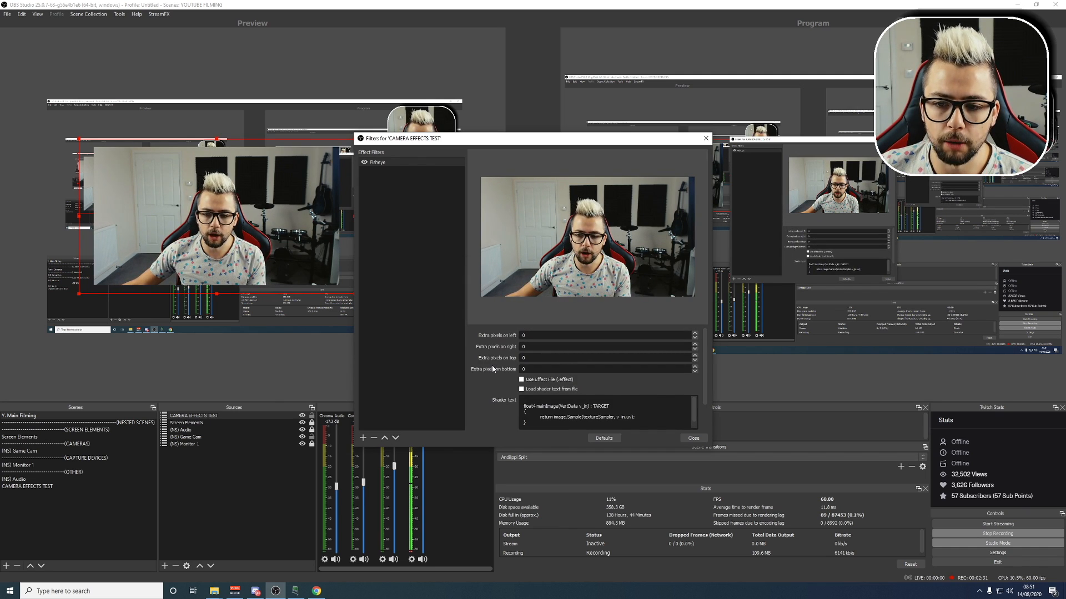
# Load shader text from file and choose fisheye.shader from the obs-shaderfilter examples folder
pyautogui.click(522, 356)
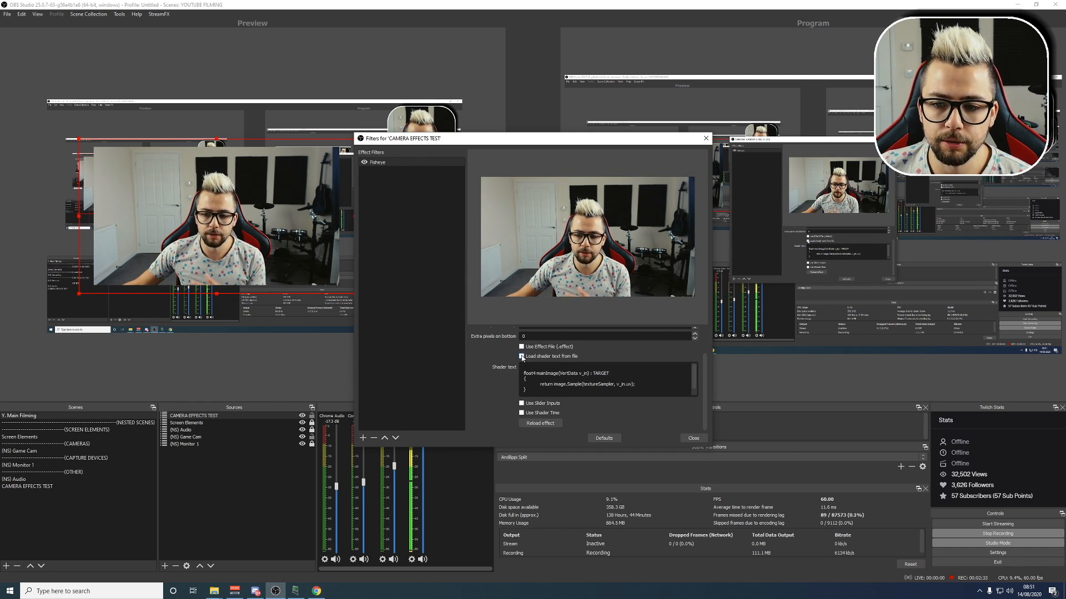
pyautogui.click(522, 356)
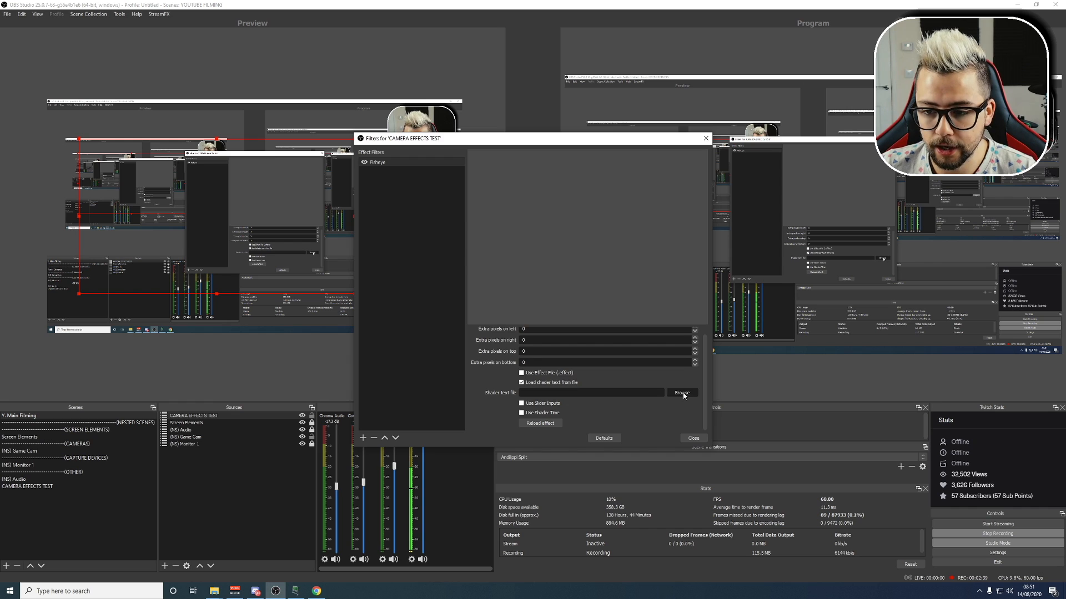
pyautogui.click(682, 393)
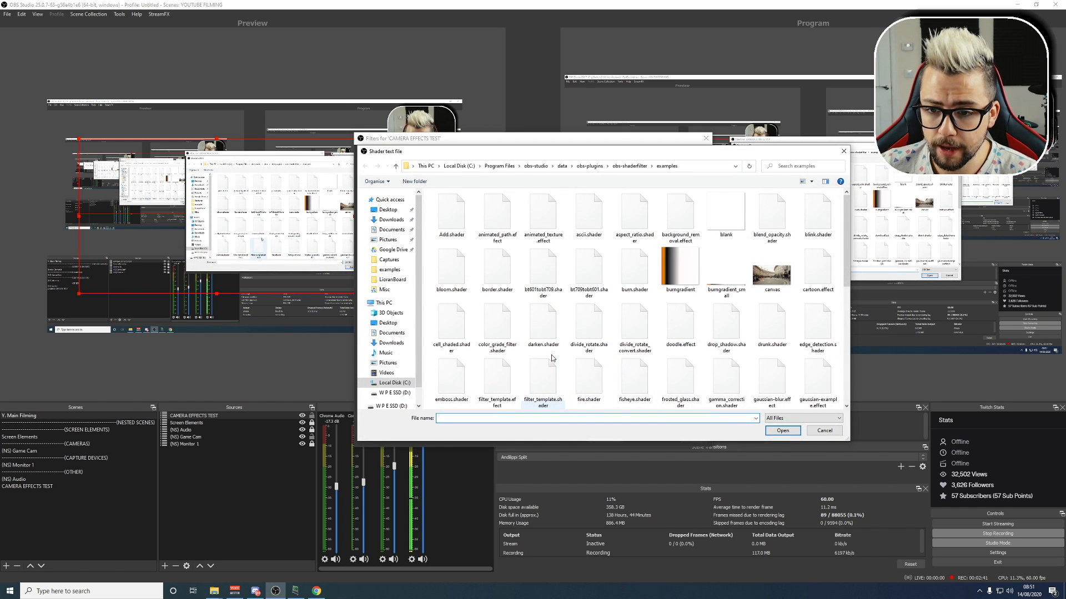
pyautogui.scroll(-3)
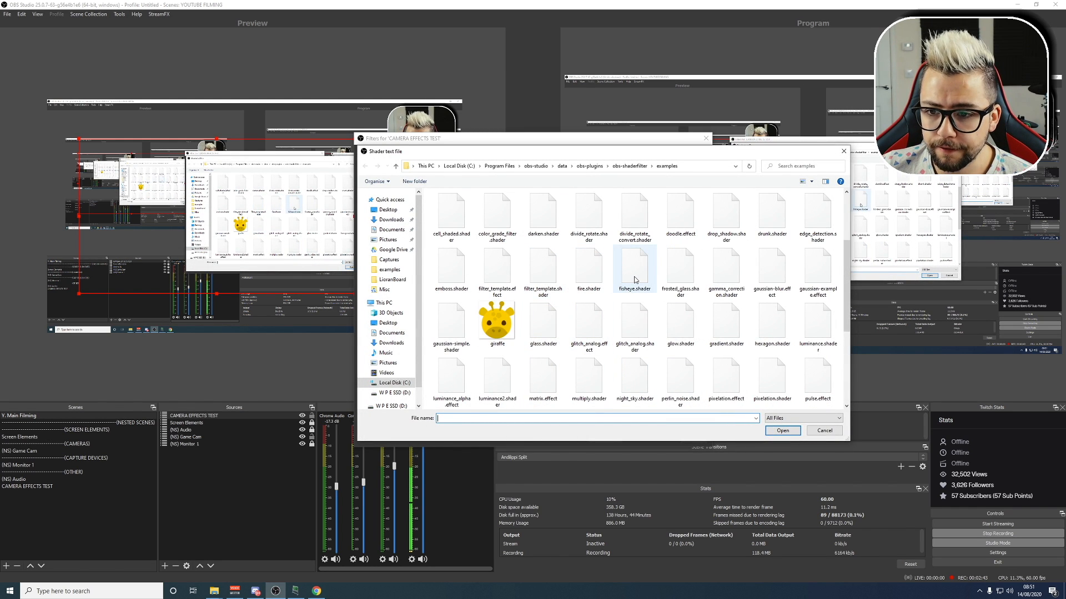
pyautogui.click(634, 265)
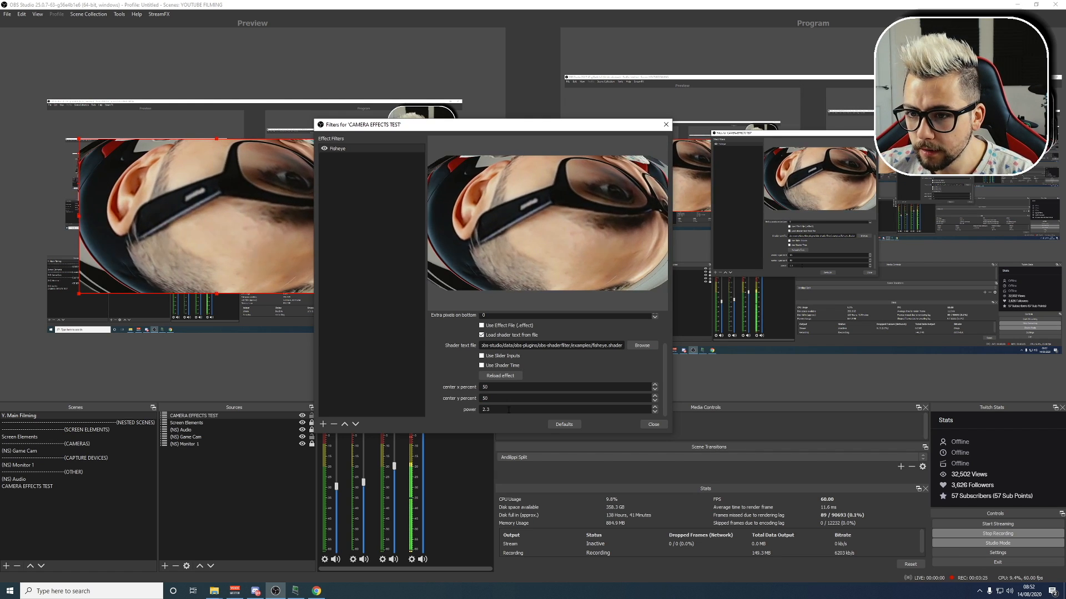
# Set the fisheye power to 2 and close the Filters window
pyautogui.click(655, 411)
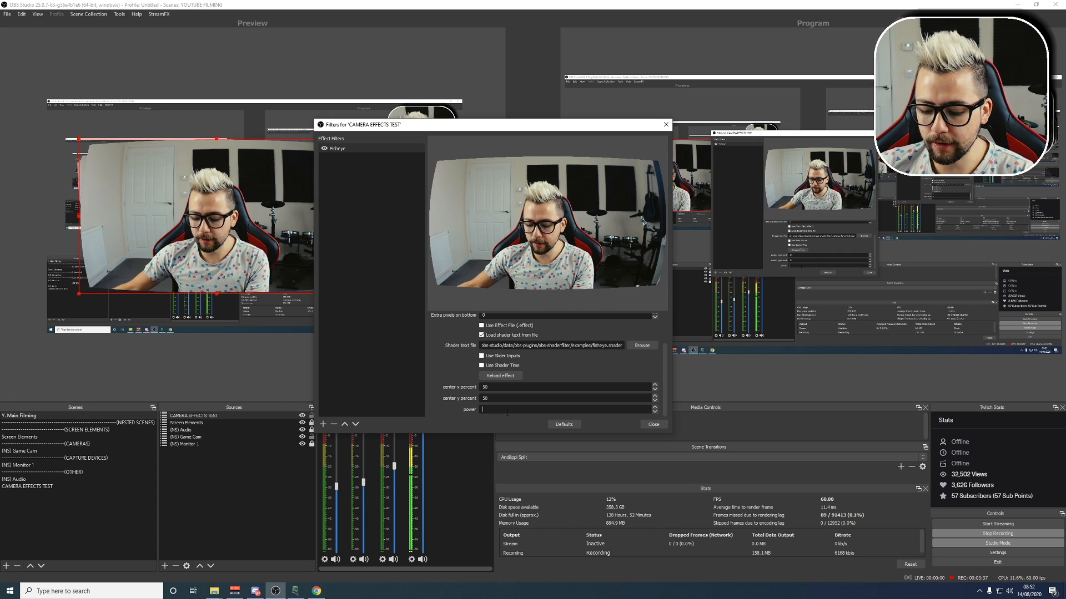
pyautogui.write('2')
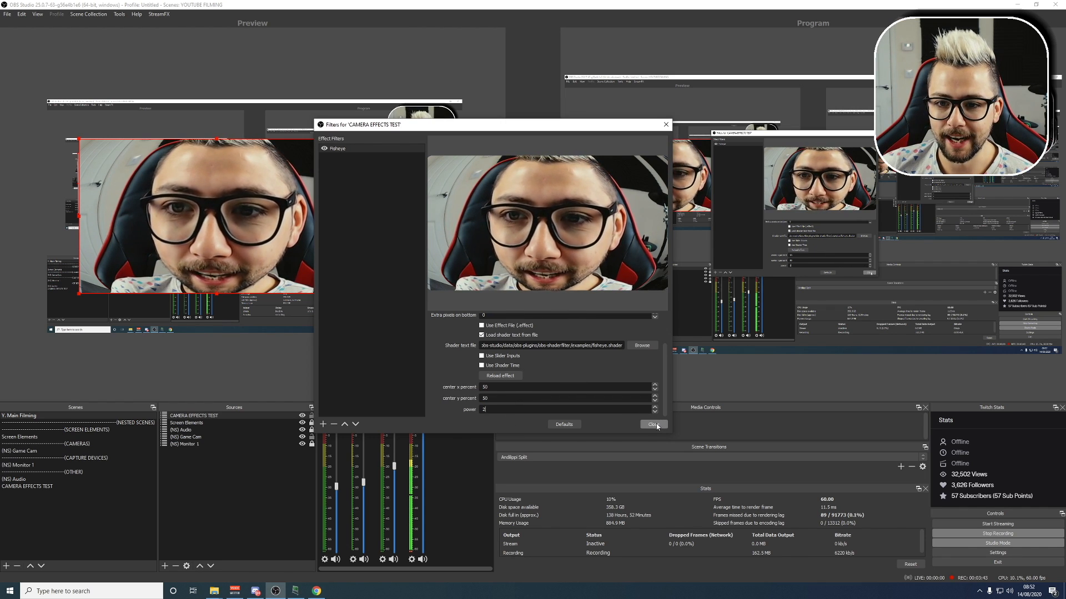
pyautogui.click(653, 424)
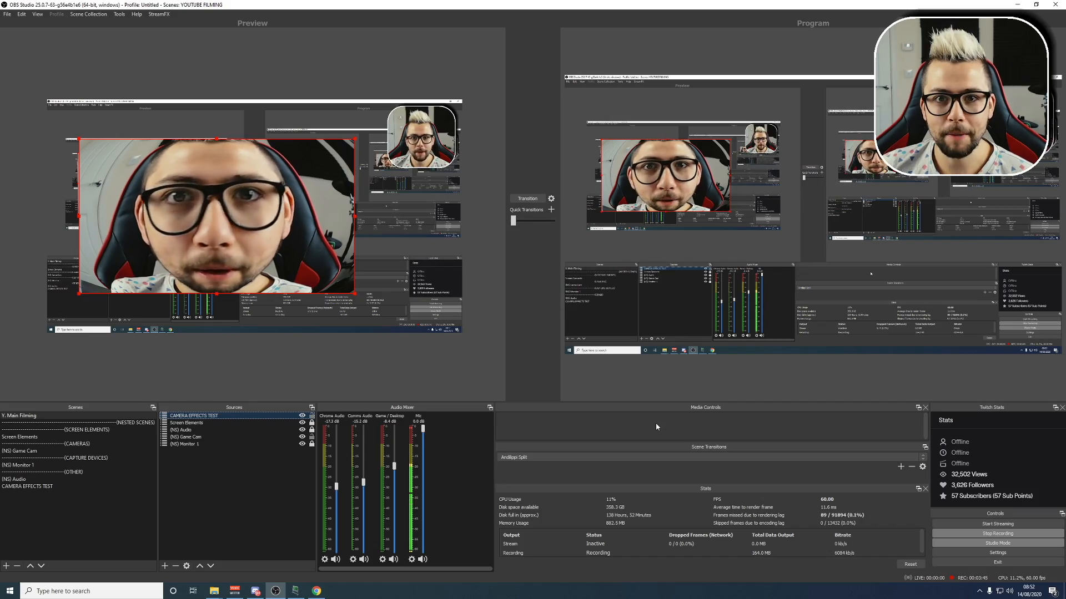